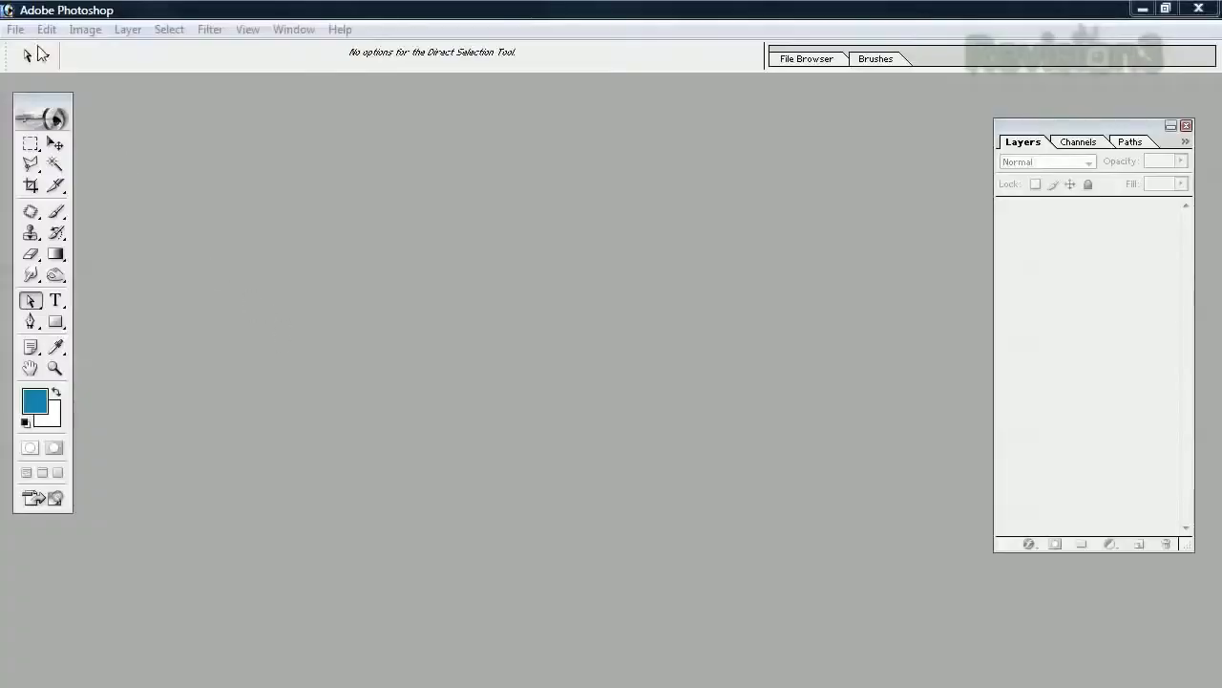
Import from the WIA-Brother MFC-9970CDW scanner via File > Import.
{"action": "left_click", "coordinate": [15, 29]}
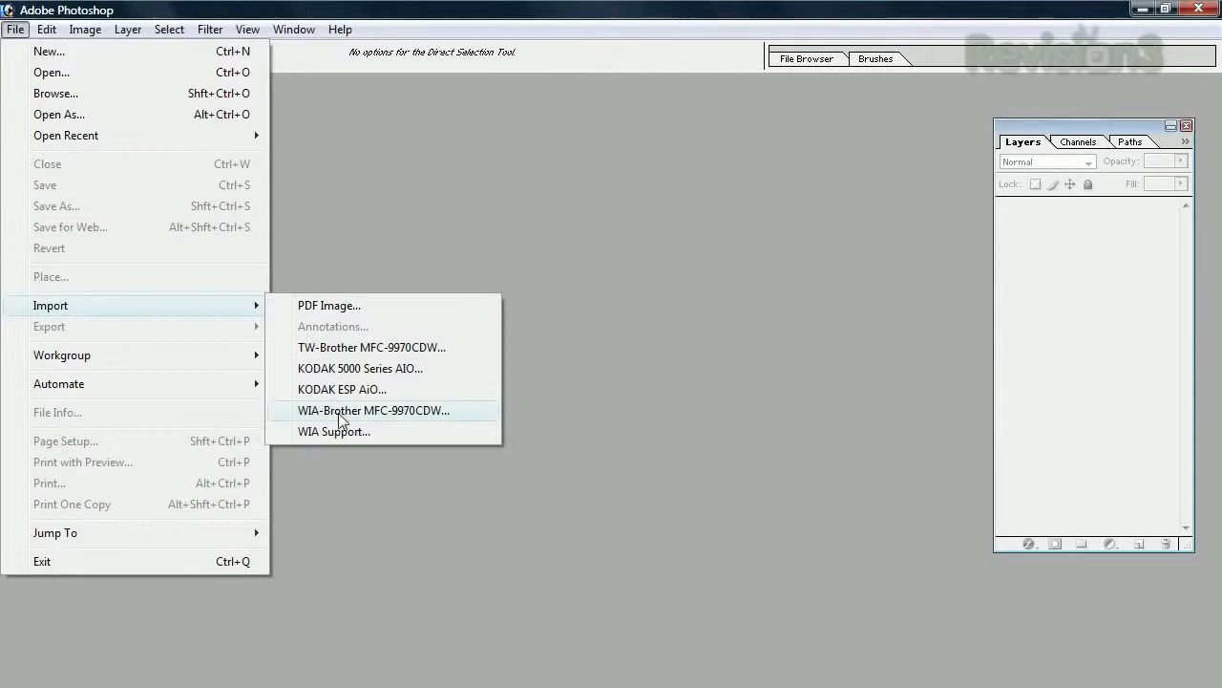
{"action": "left_click", "coordinate": [373, 409]}
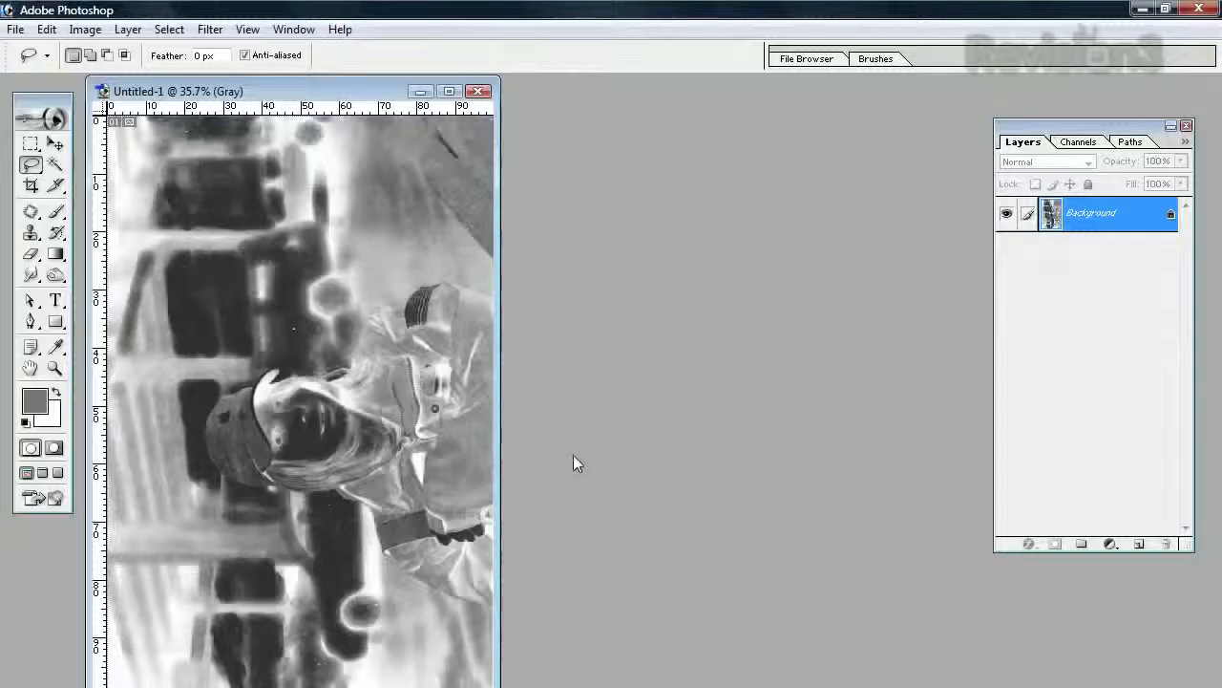
Finish the scan so the negative opens as grayscale document Untitled-1.
{"action": "left_click", "coordinate": [85, 29]}
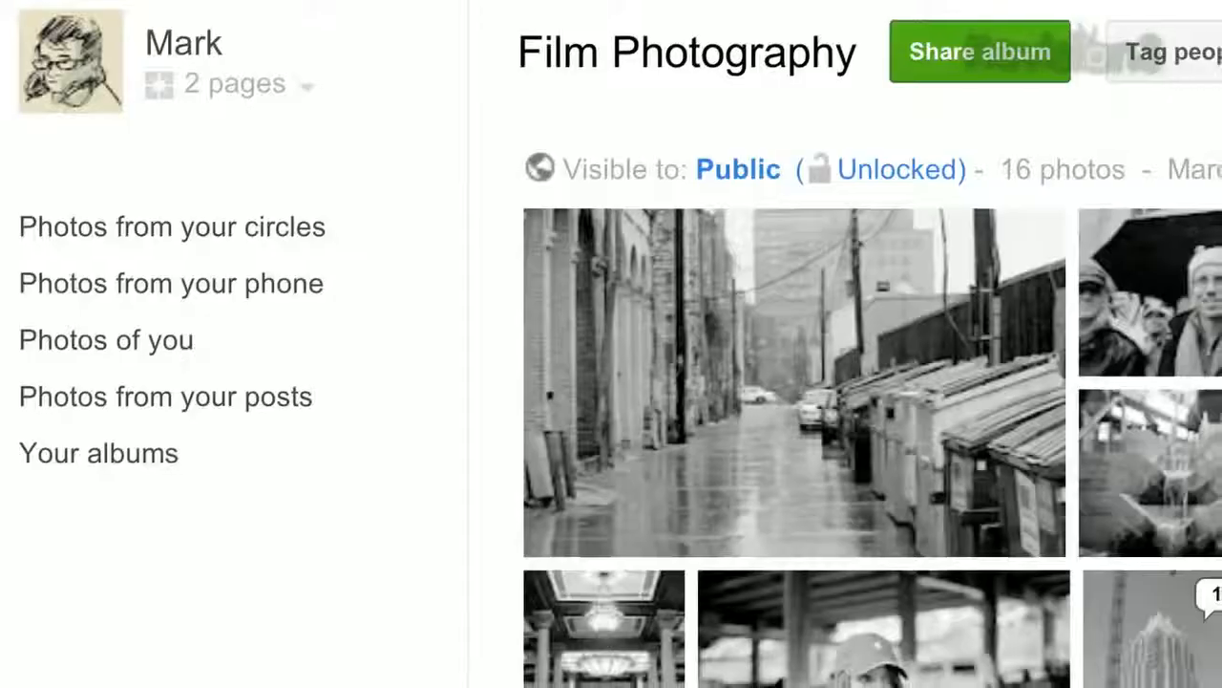
Scroll through the 16 black-and-white photos in the Film Photography album.
{"action": "scroll", "scroll_direction": "down", "scroll_amount": 3}
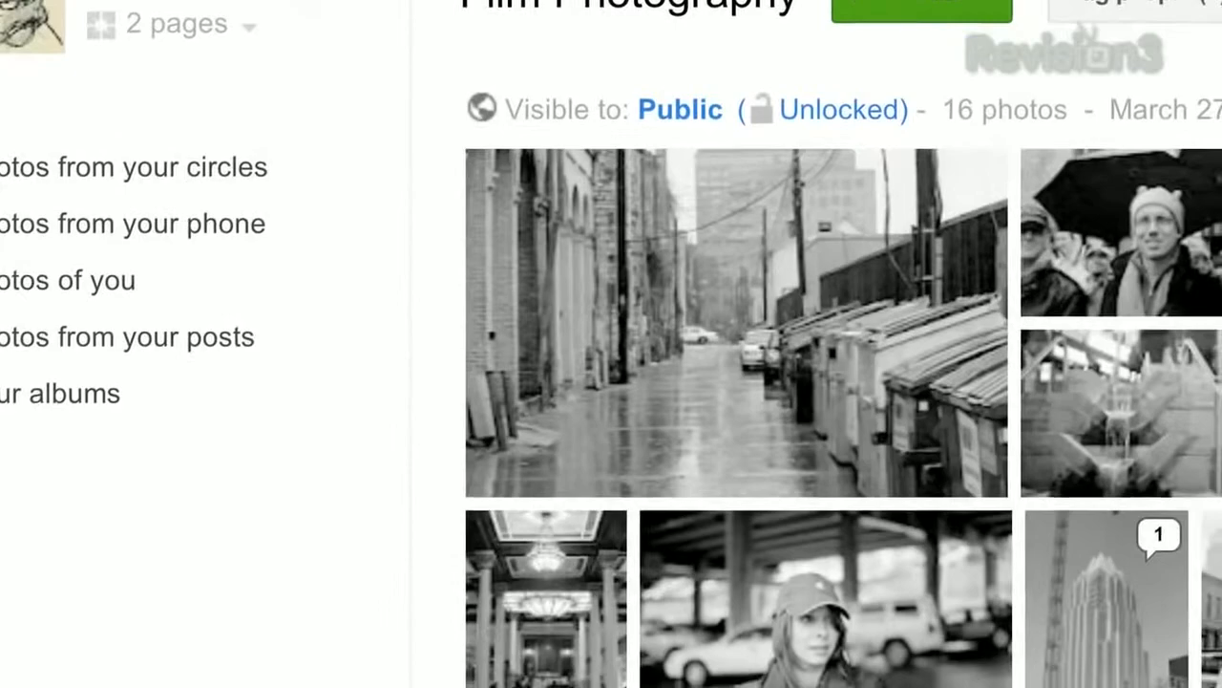
{"action": "scroll", "scroll_direction": "down", "scroll_amount": 3}
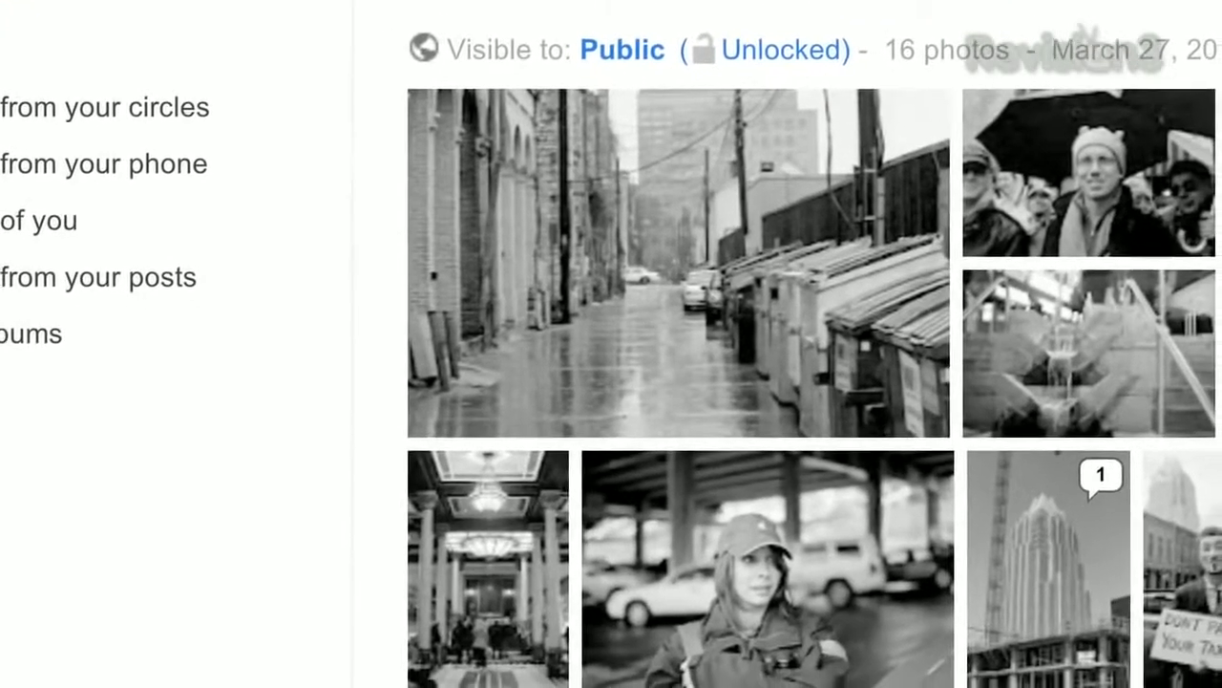